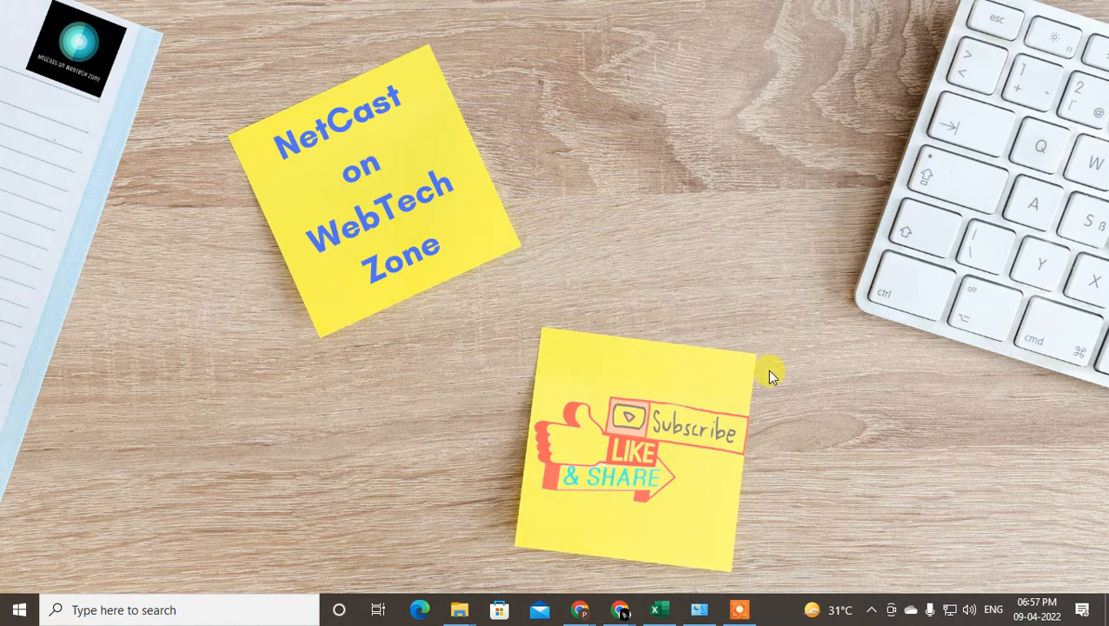
pyautogui.moveTo(344, 7)
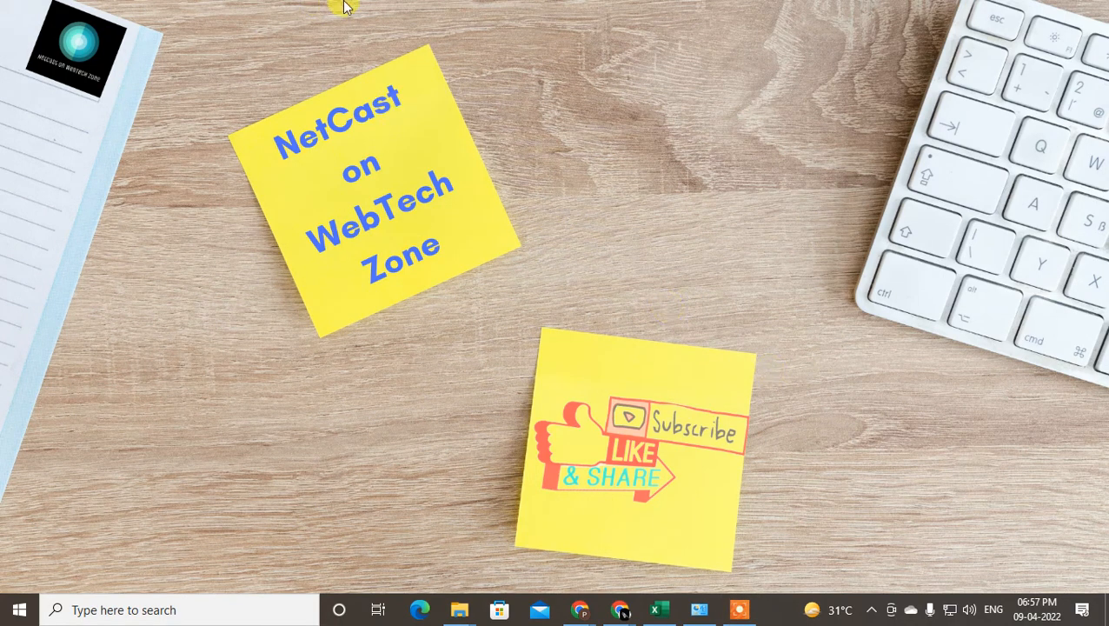
pyautogui.moveTo(604, 224)
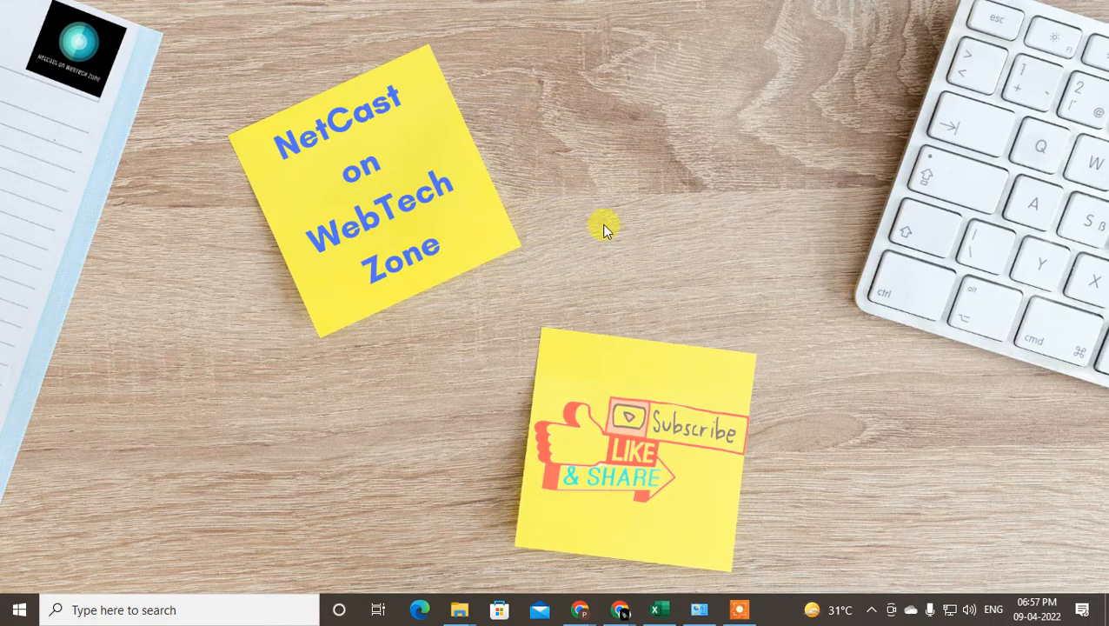
pyautogui.moveTo(643, 152)
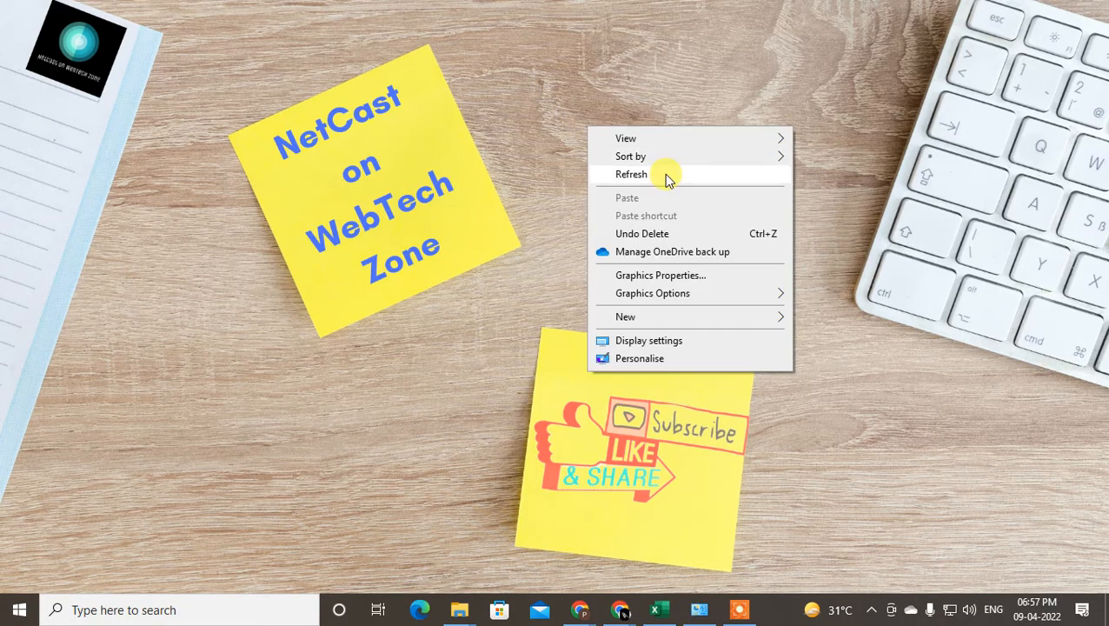
# Launch Microsoft Store on its Apps page and show the account options menu.
pyautogui.click(632, 174)
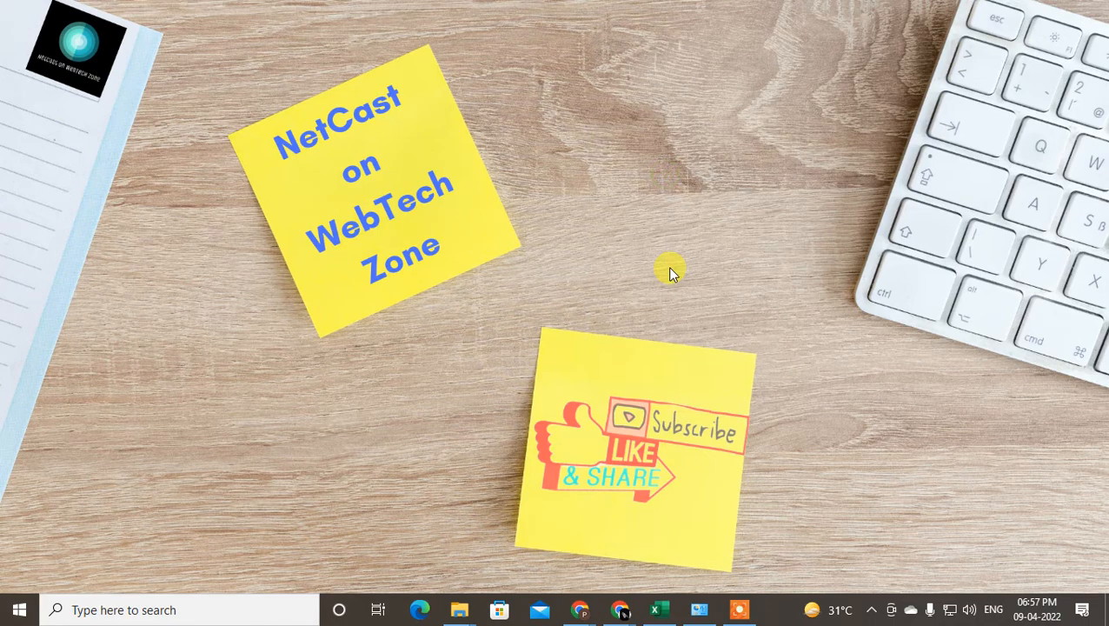
pyautogui.moveTo(498, 609)
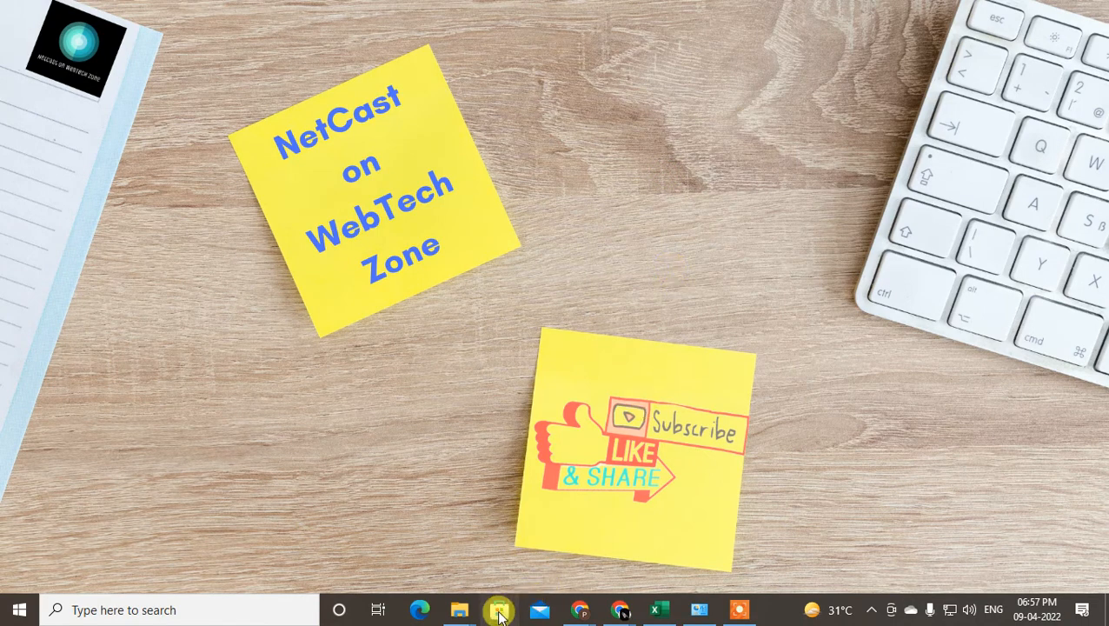
pyautogui.click(498, 609)
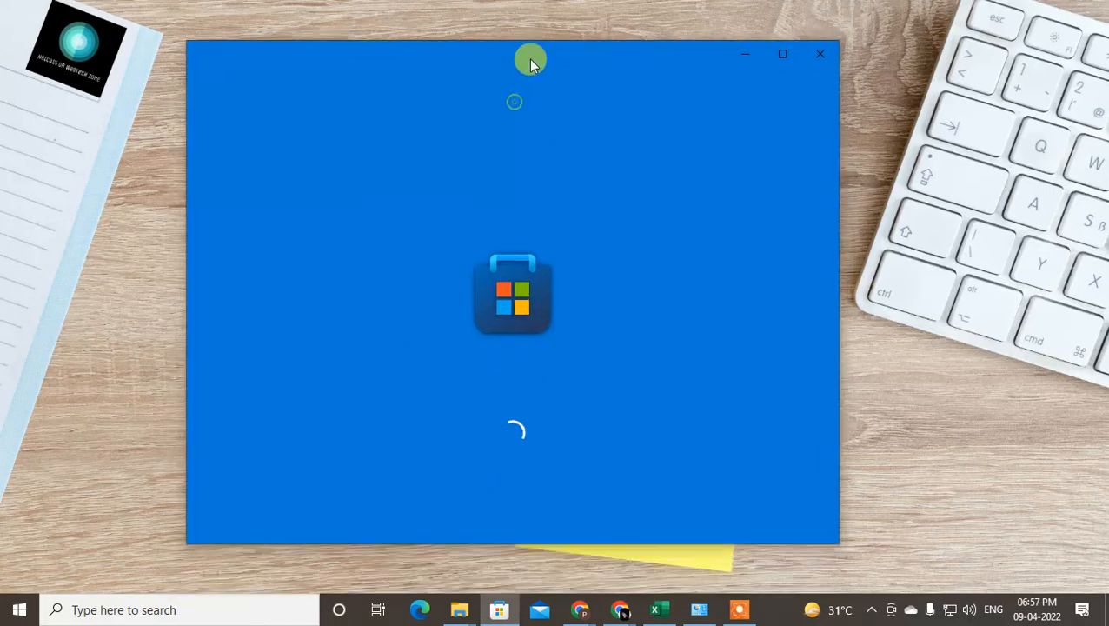
pyautogui.moveTo(690, 257)
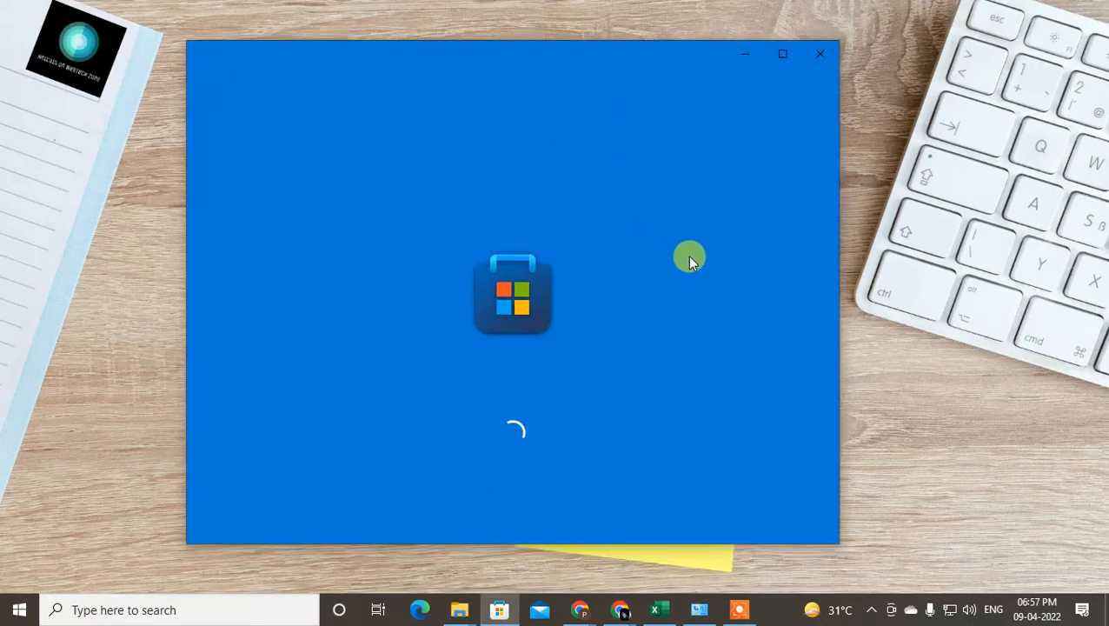
pyautogui.moveTo(431, 63)
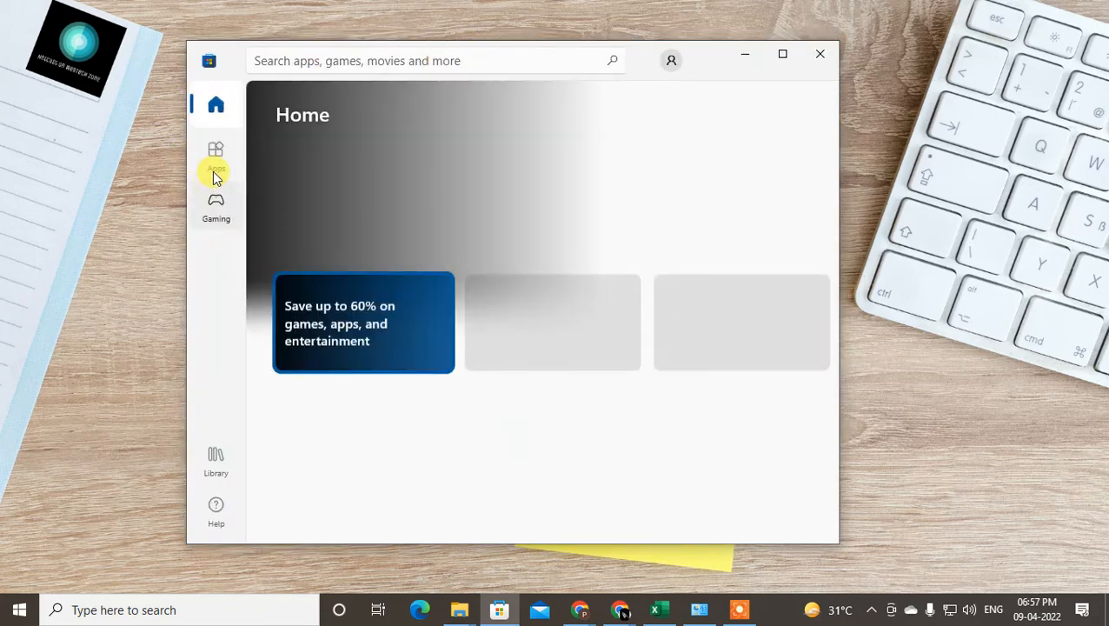
pyautogui.click(216, 156)
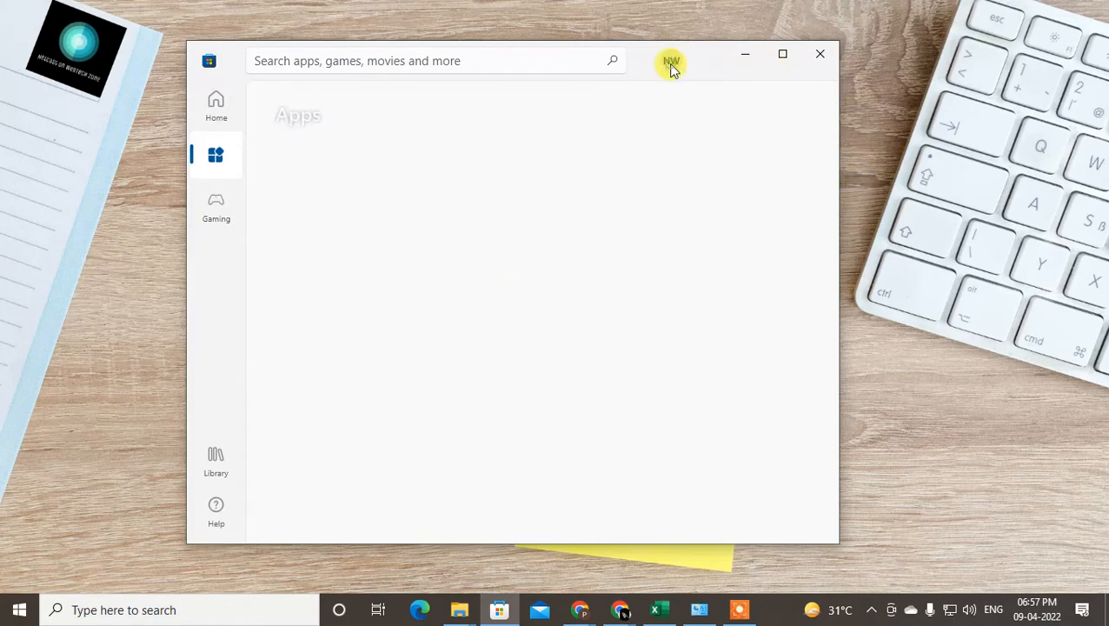
pyautogui.click(671, 60)
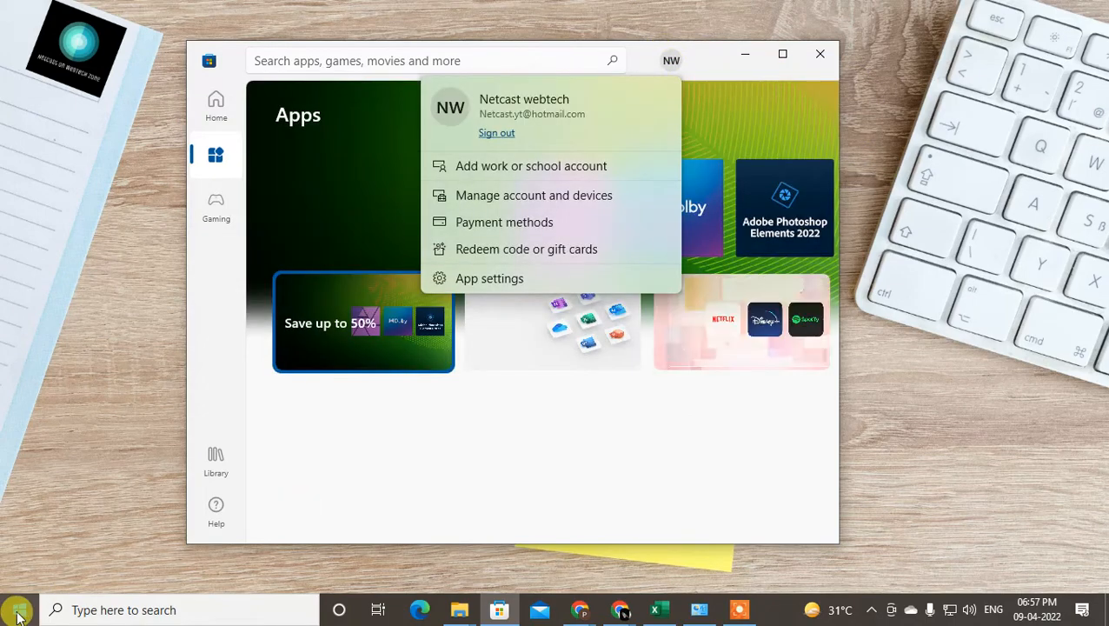
# Open Windows Settings from Start and go to Time & Language's Date & time page.
pyautogui.click(17, 609)
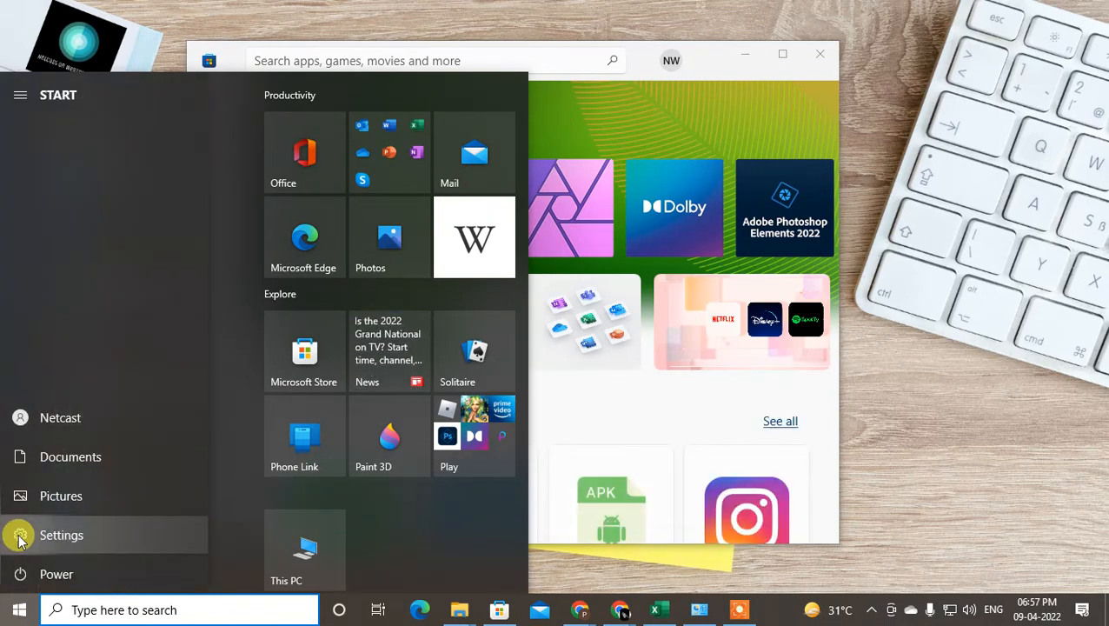
pyautogui.click(61, 534)
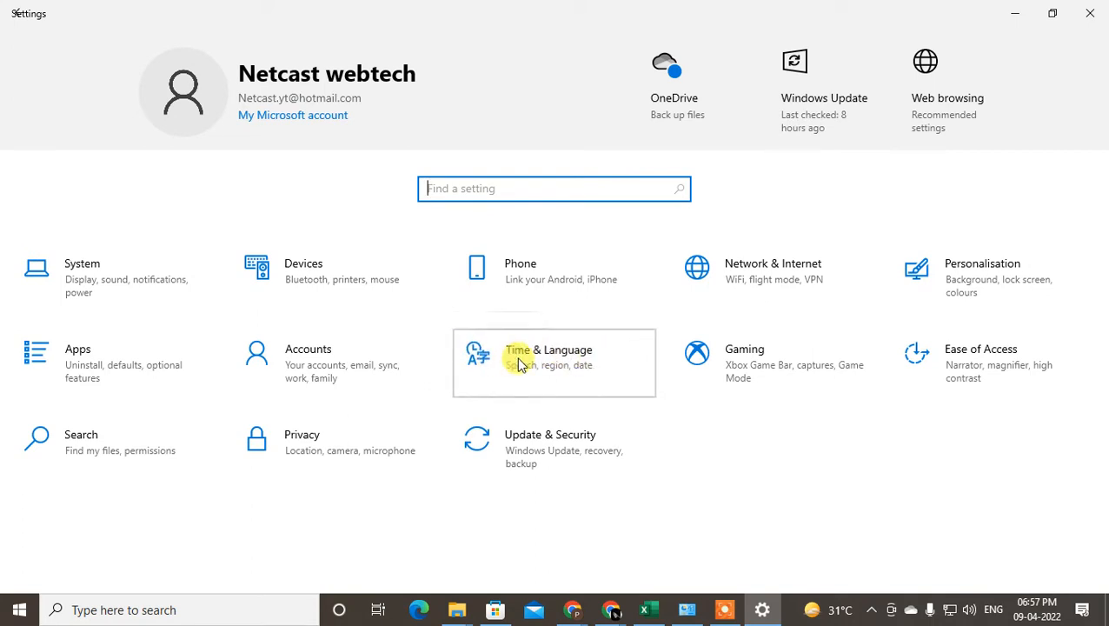
pyautogui.click(548, 357)
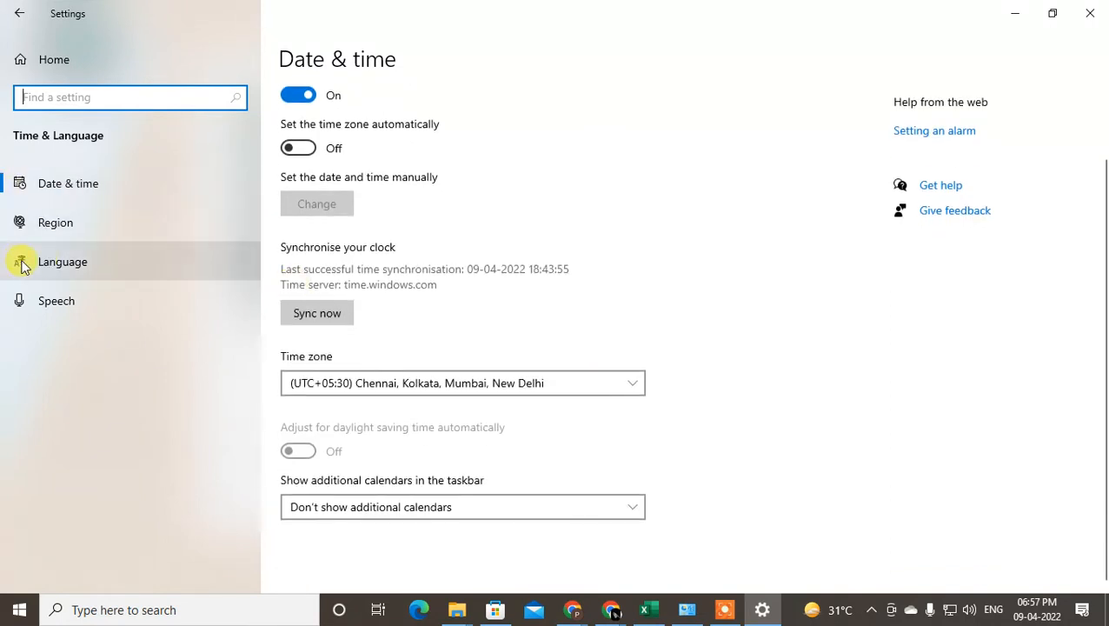
pyautogui.moveTo(18, 278)
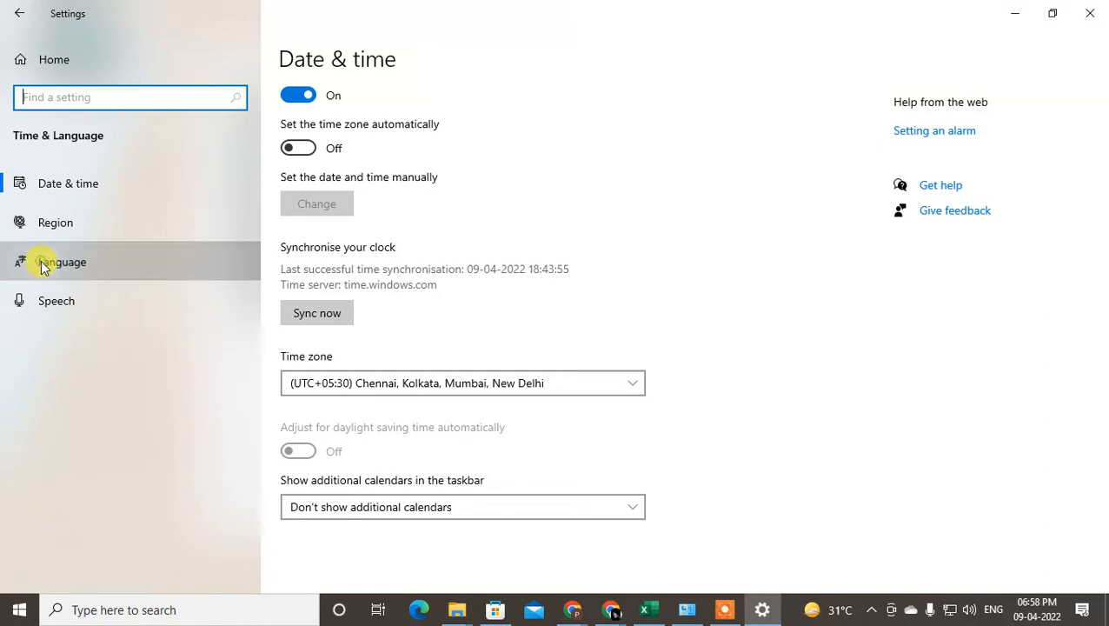
pyautogui.click(62, 262)
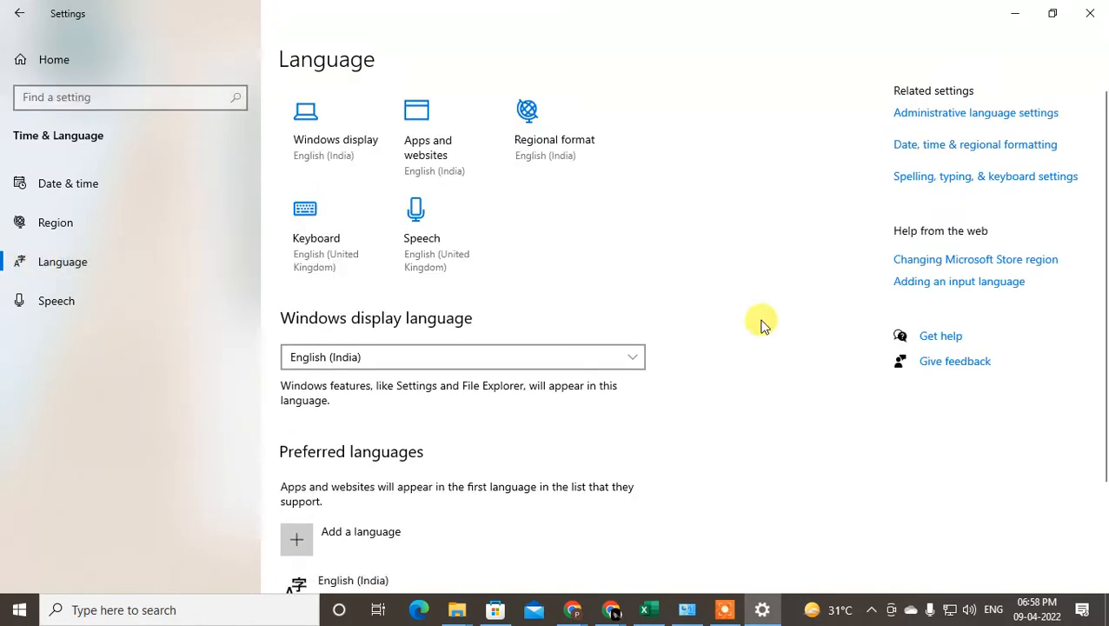
pyautogui.scroll(-3)
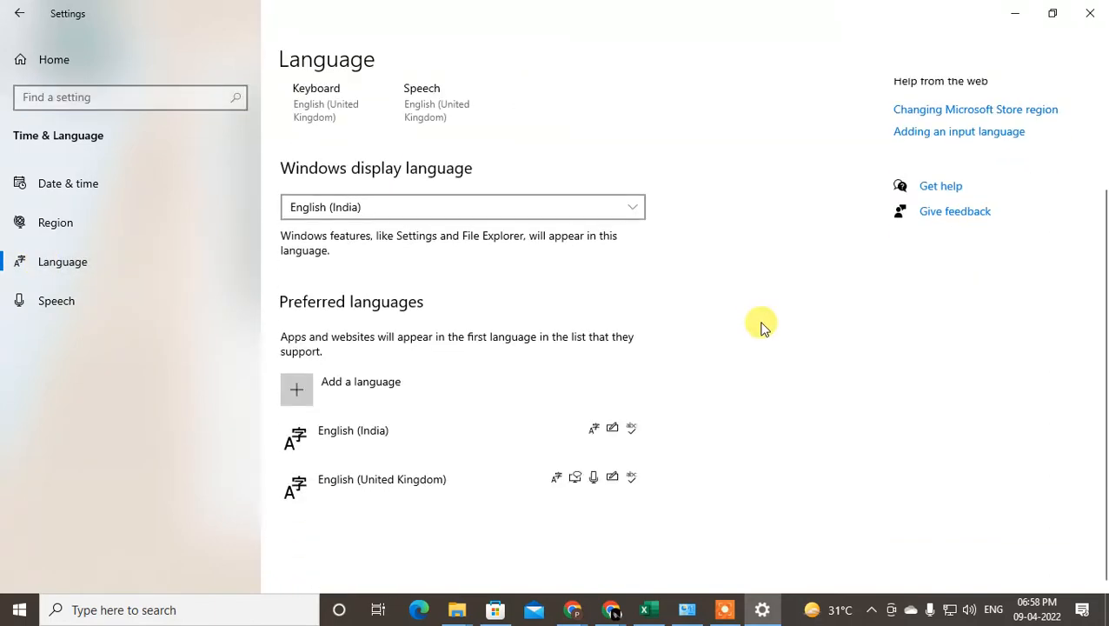
pyautogui.scroll(3)
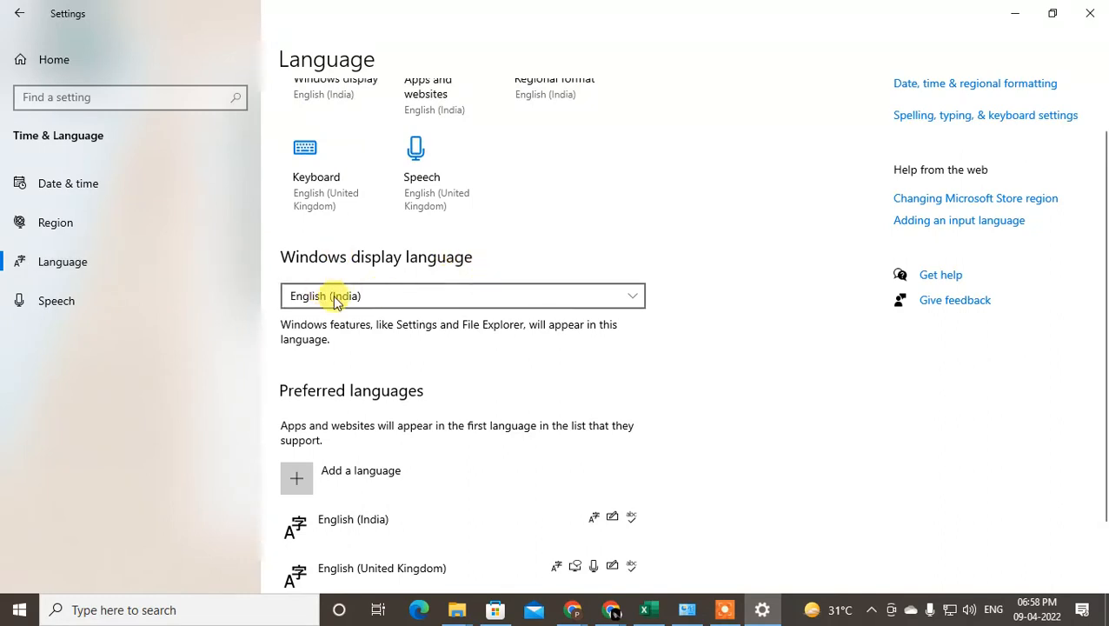
pyautogui.moveTo(797, 380)
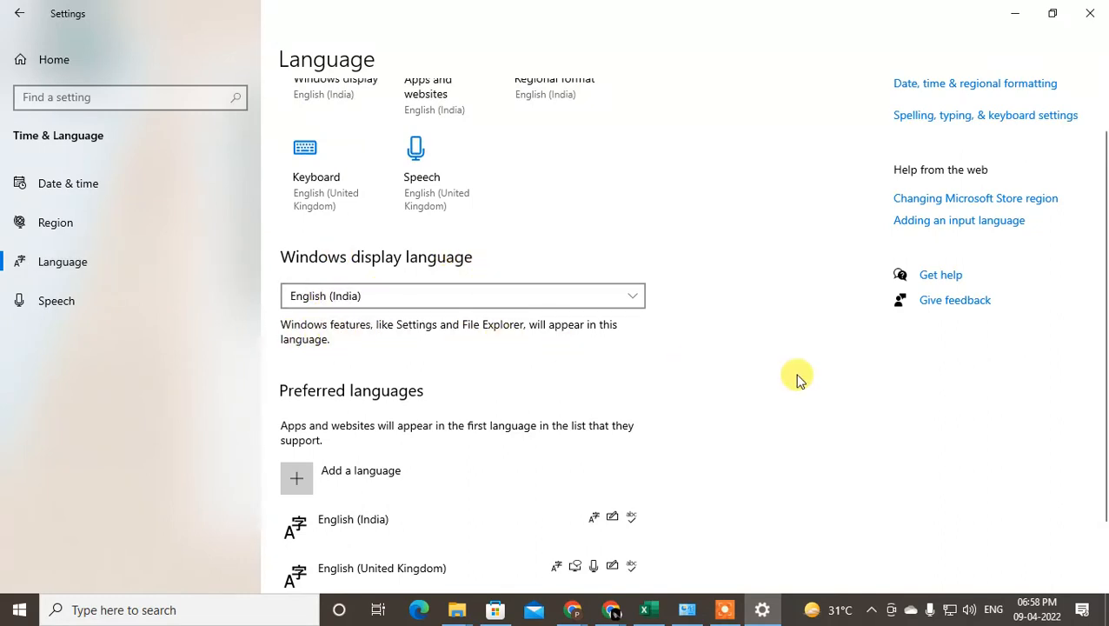
pyautogui.scroll(-3)
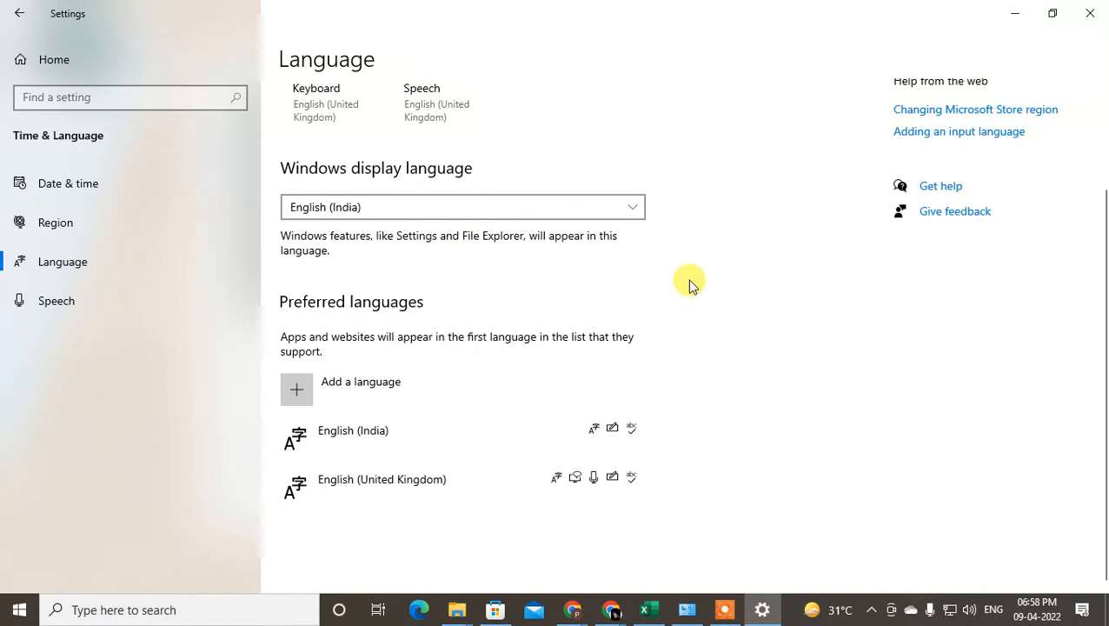
pyautogui.moveTo(752, 318)
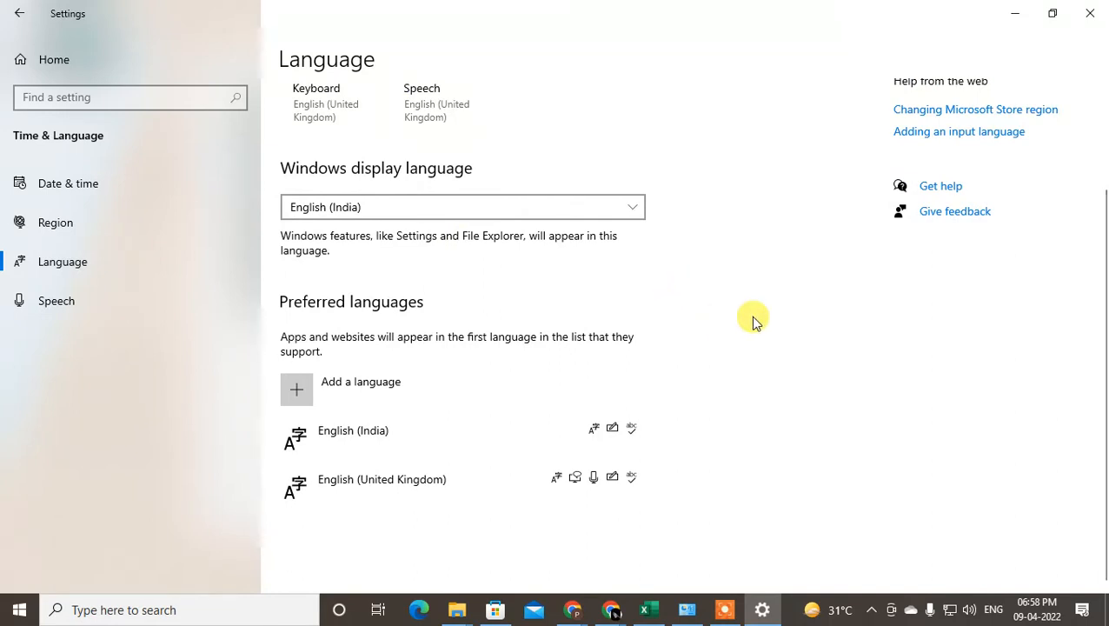
pyautogui.moveTo(451, 300)
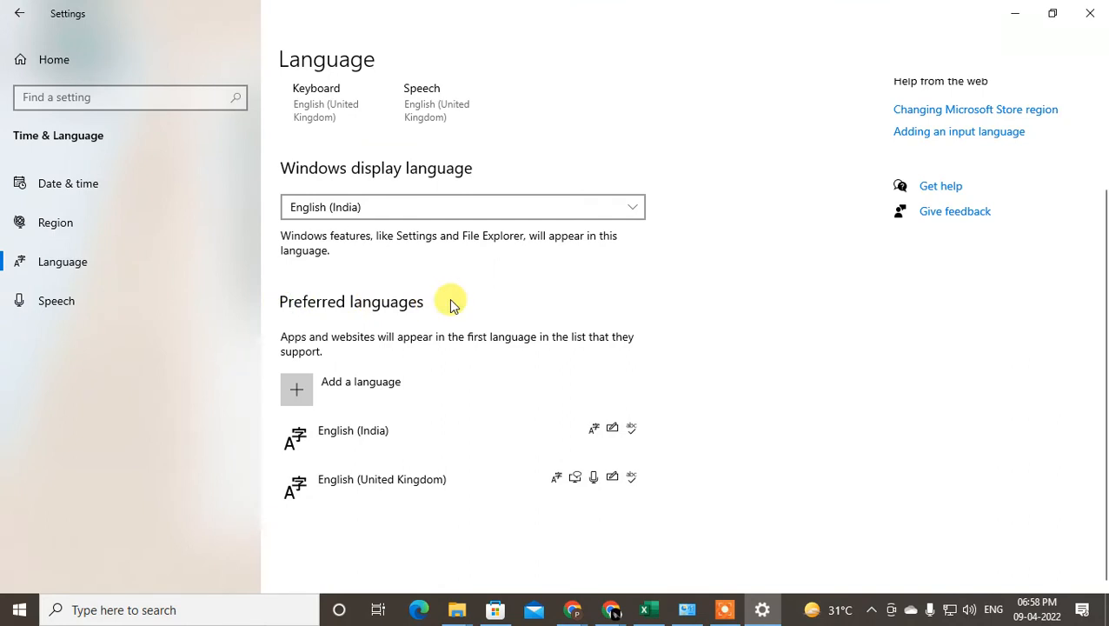
pyautogui.moveTo(349, 343)
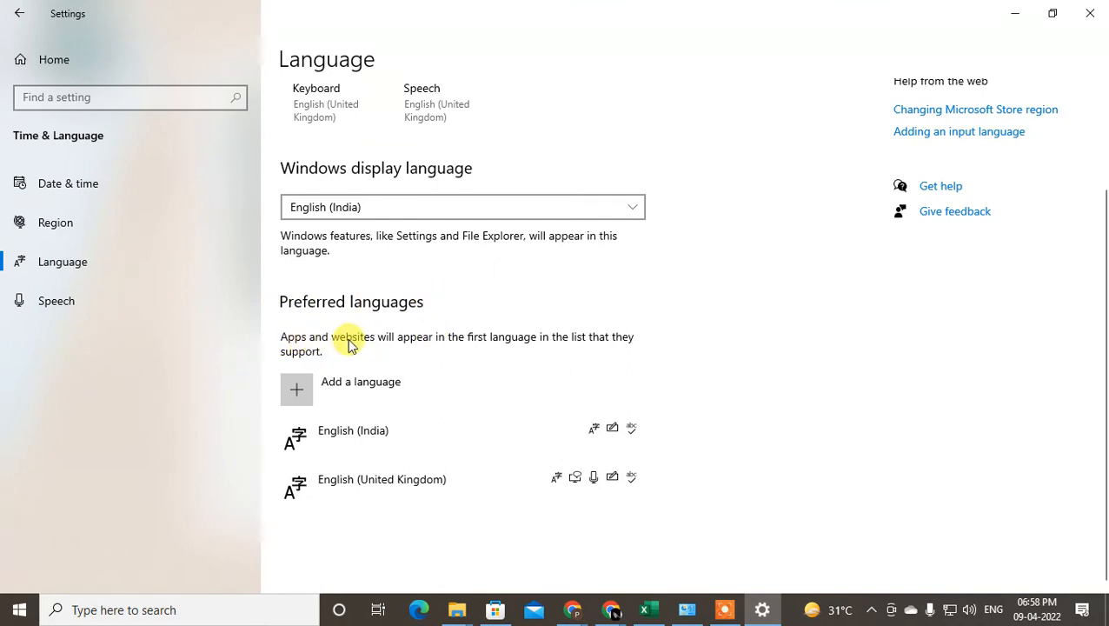
pyautogui.moveTo(374, 346)
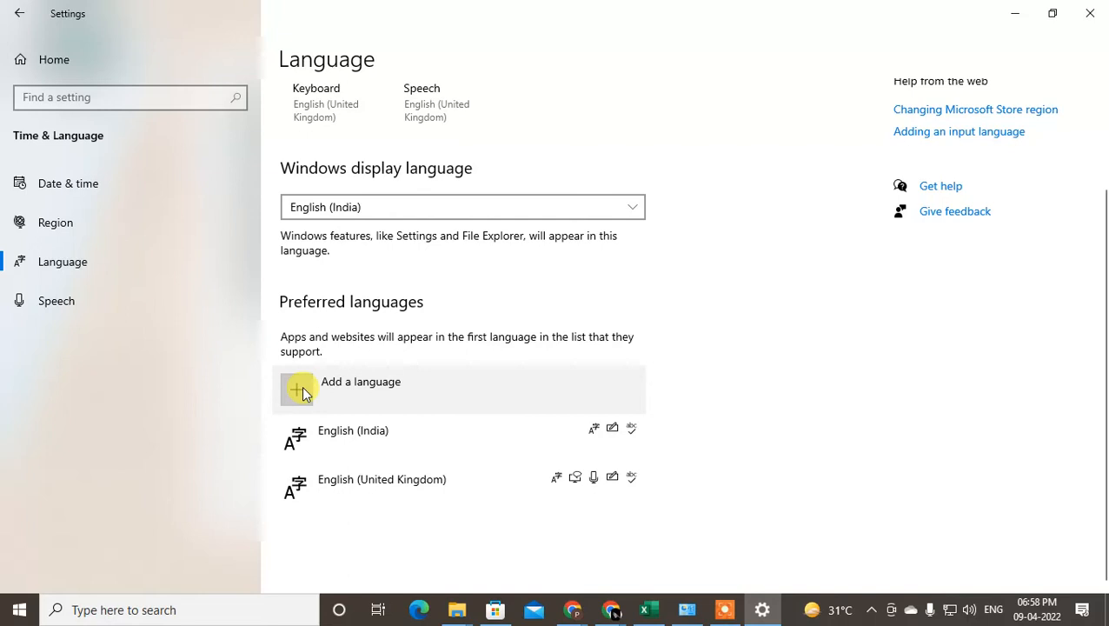
pyautogui.moveTo(398, 460)
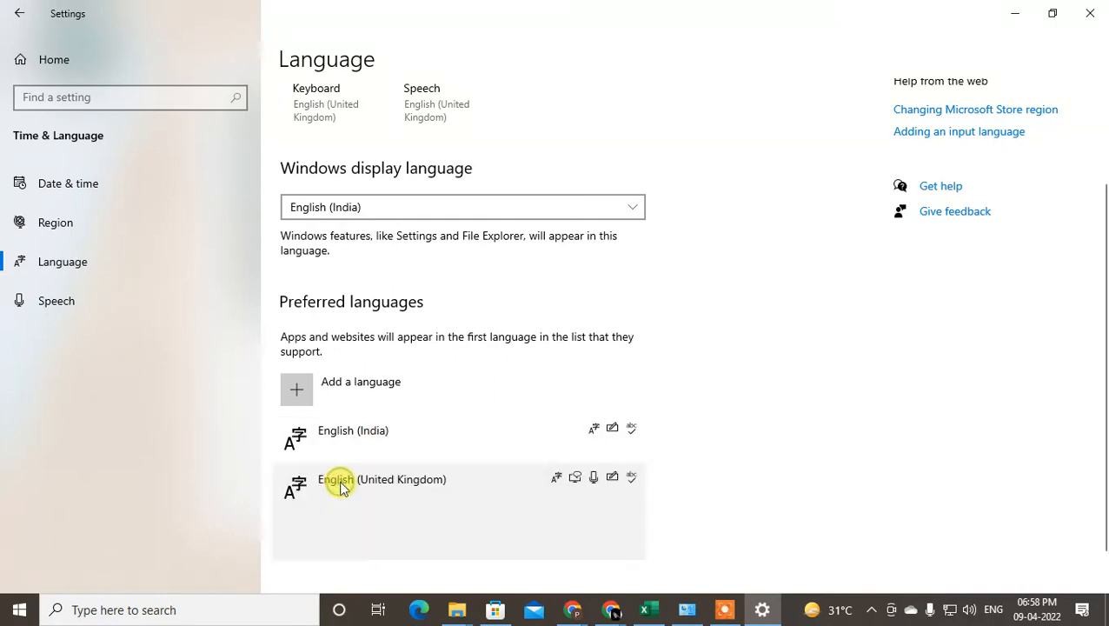
# Move English (United Kingdom) above English (India) in Preferred languages.
pyautogui.click(382, 479)
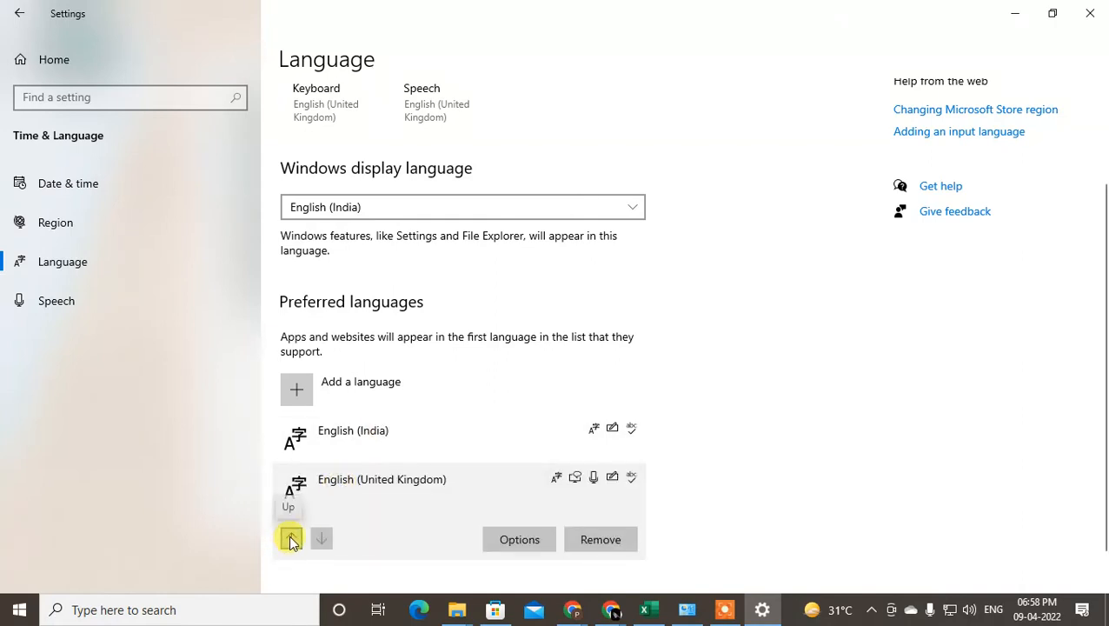
pyautogui.click(291, 538)
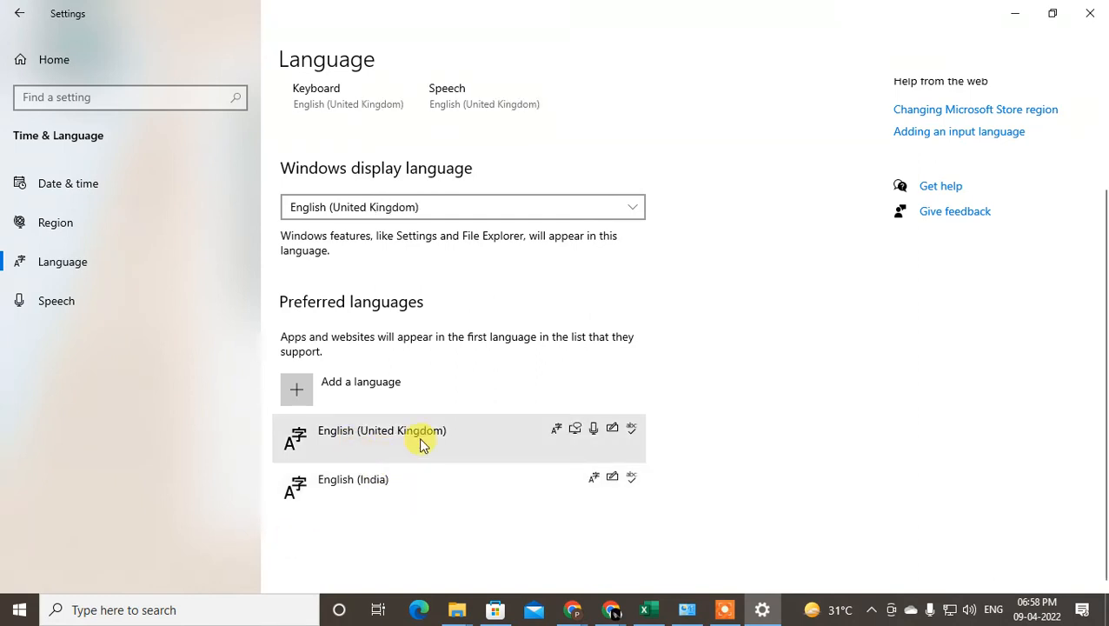
pyautogui.moveTo(443, 445)
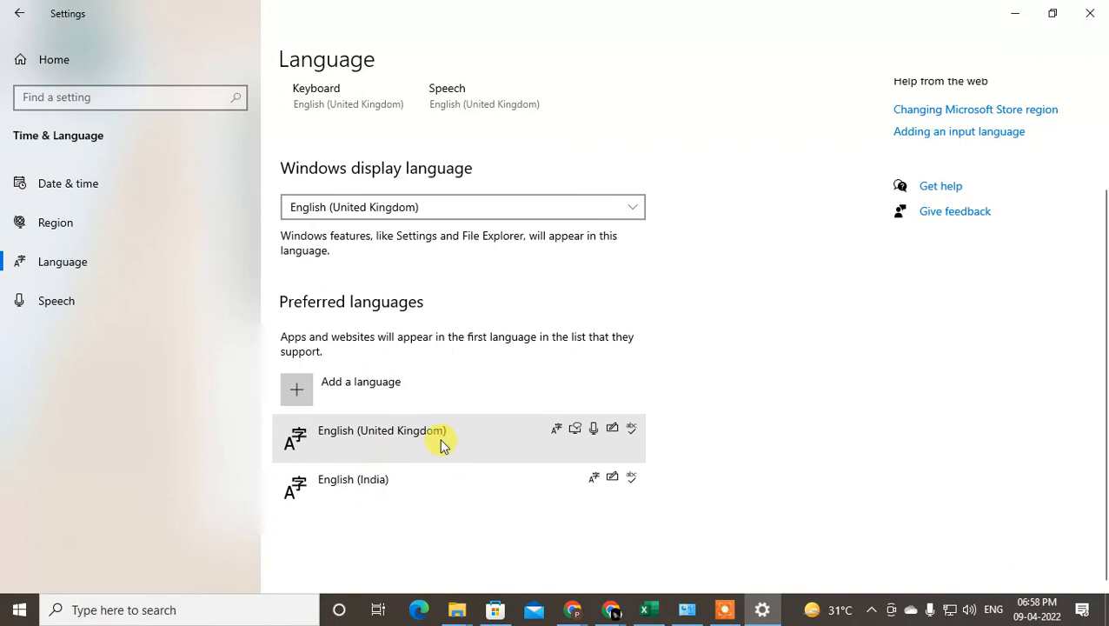
pyautogui.moveTo(409, 451)
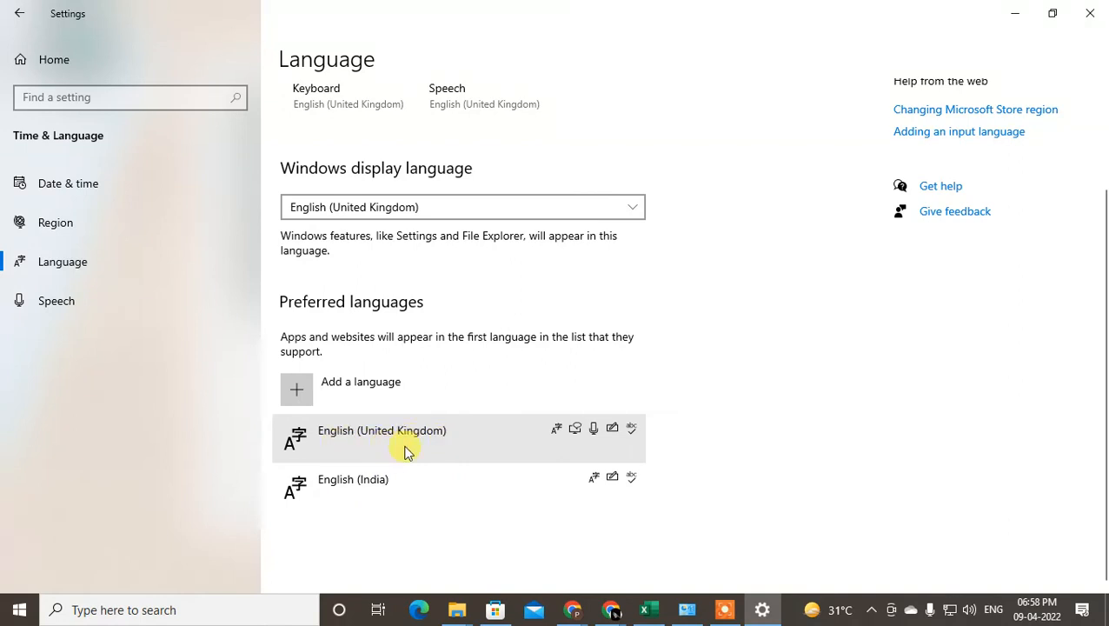
pyautogui.moveTo(296, 390)
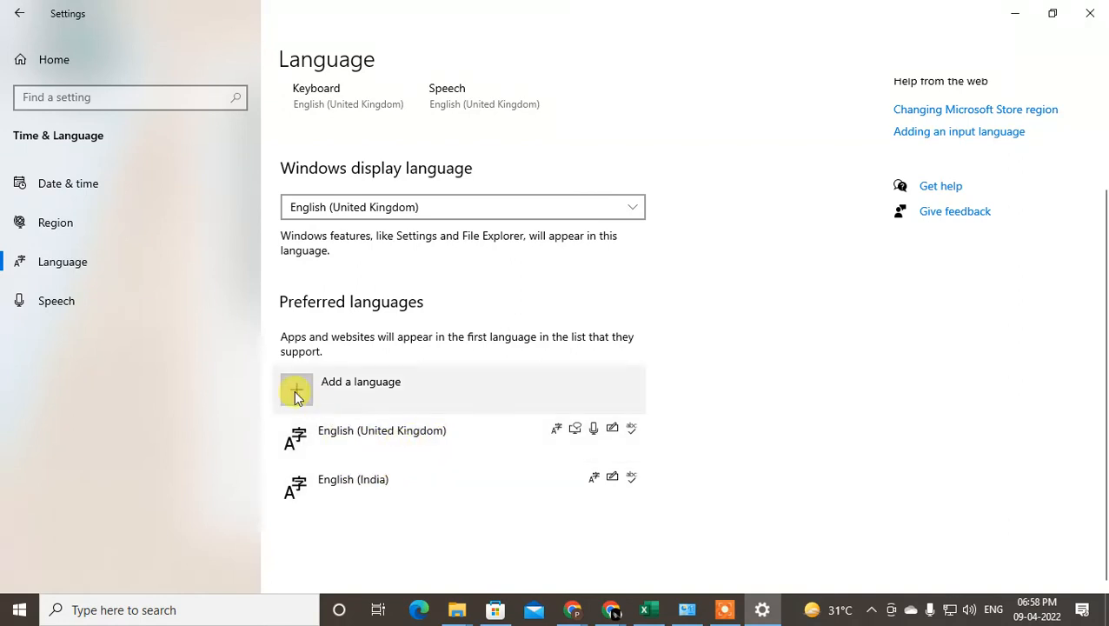
pyautogui.click(296, 389)
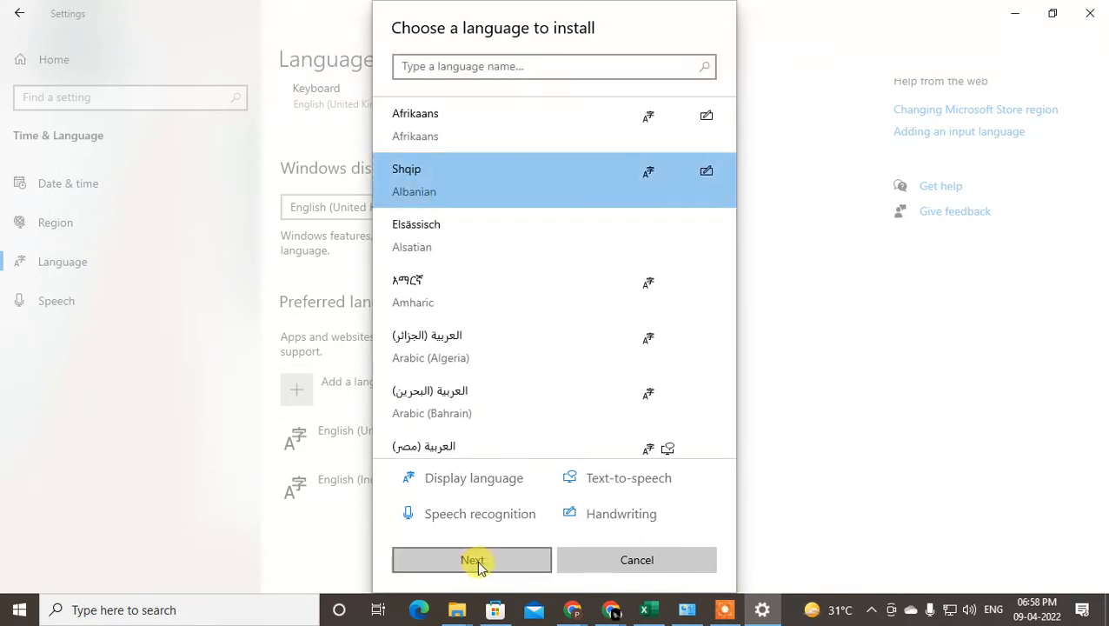
pyautogui.moveTo(457, 192)
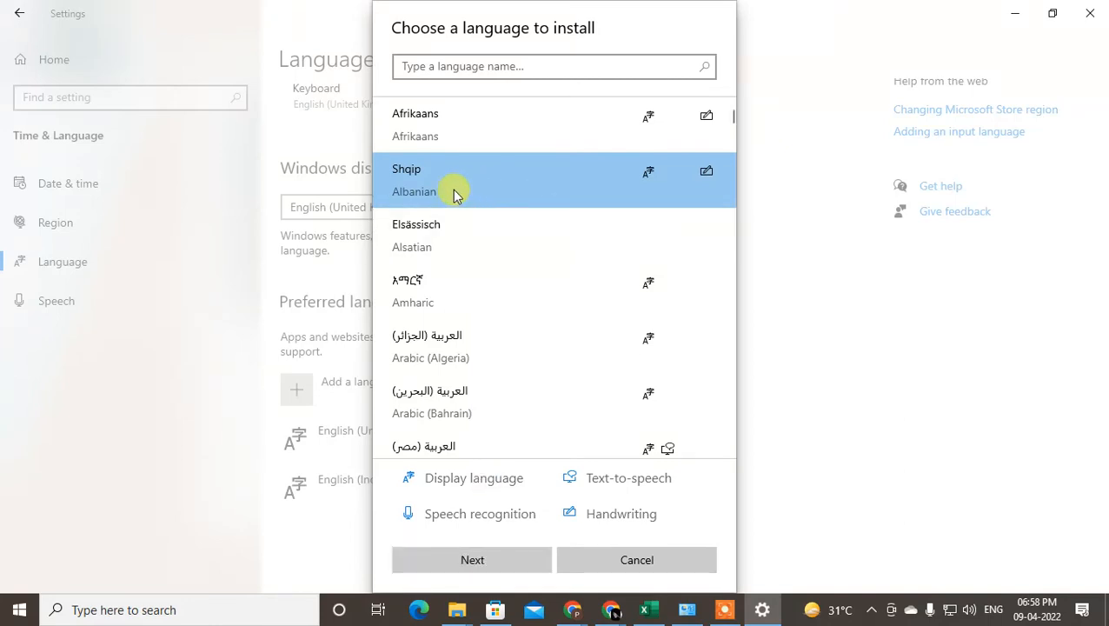
pyautogui.moveTo(532, 180)
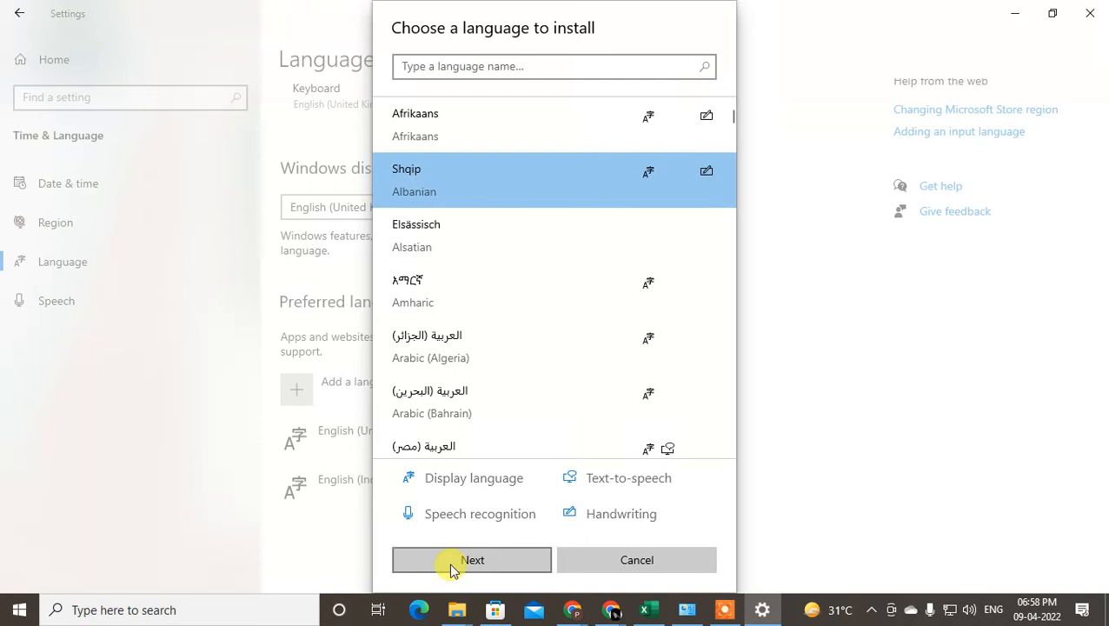
pyautogui.moveTo(637, 560)
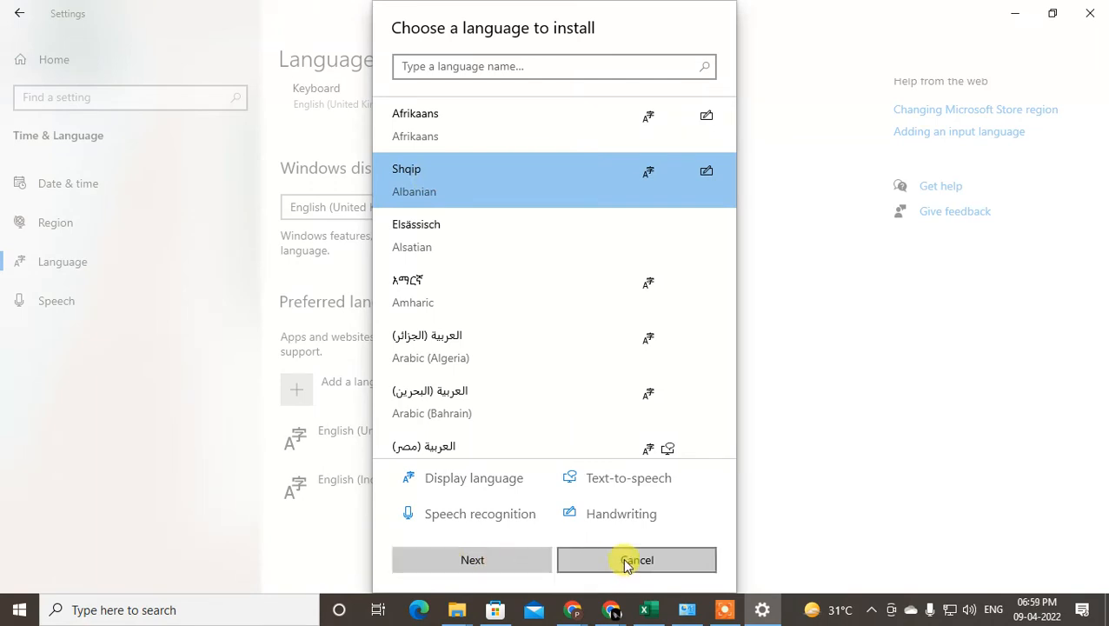
pyautogui.moveTo(660, 565)
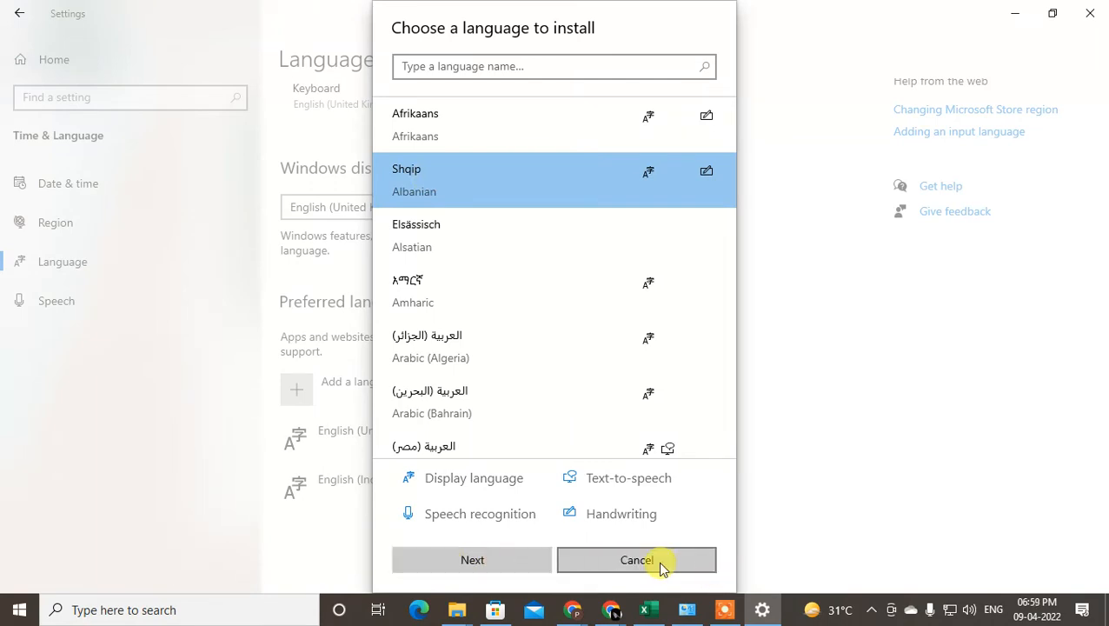
pyautogui.click(636, 558)
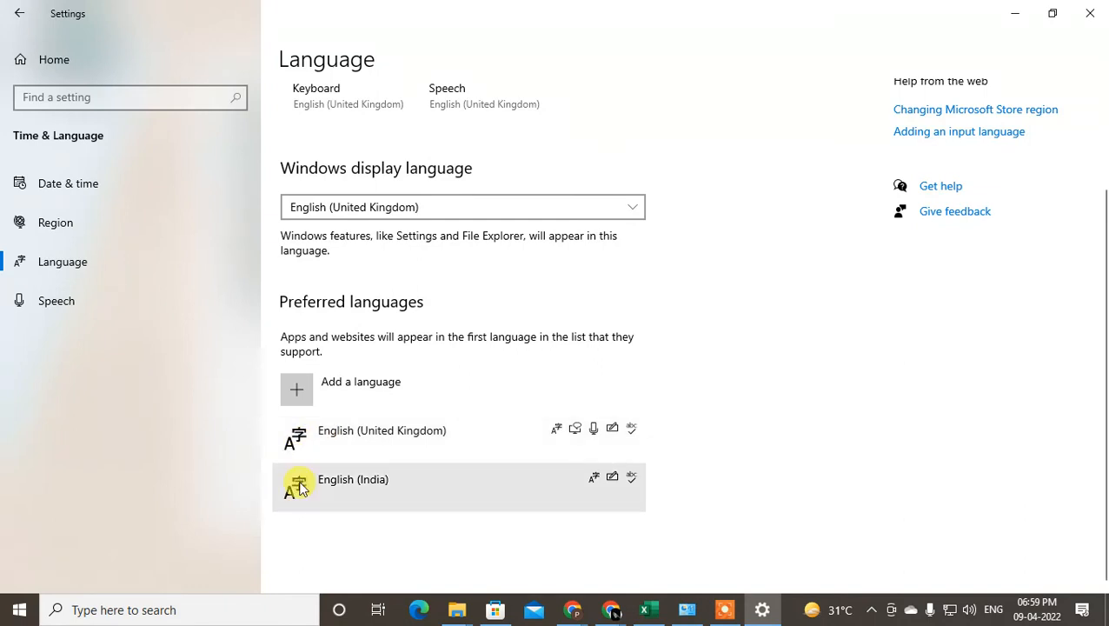
# Move English (India) back to the top of Preferred languages and reopen Microsoft Store.
pyautogui.click(353, 478)
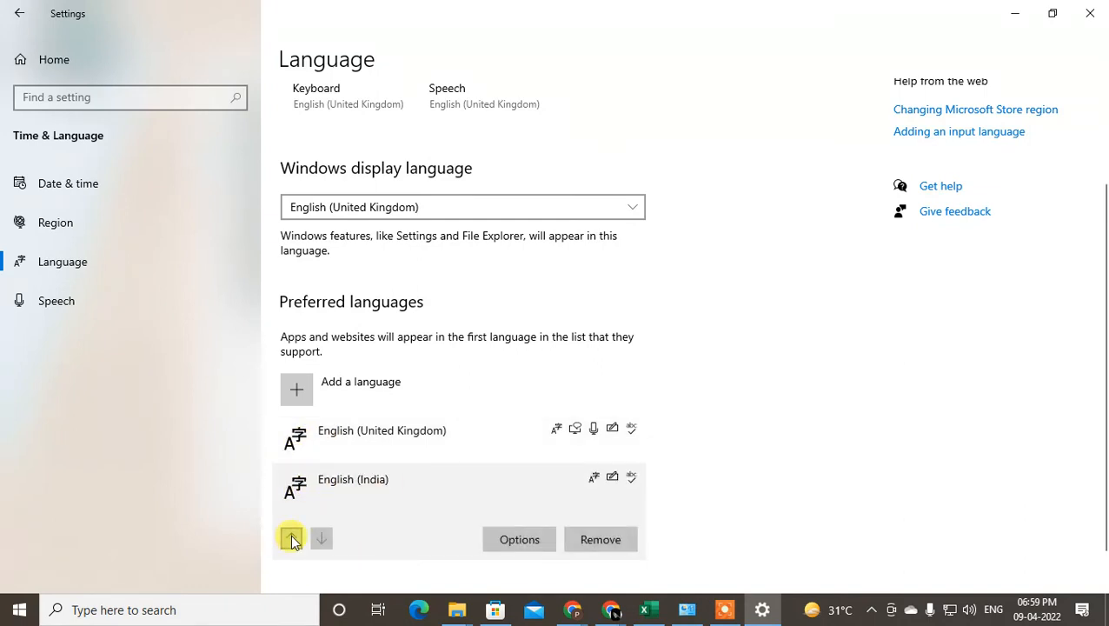
pyautogui.click(292, 538)
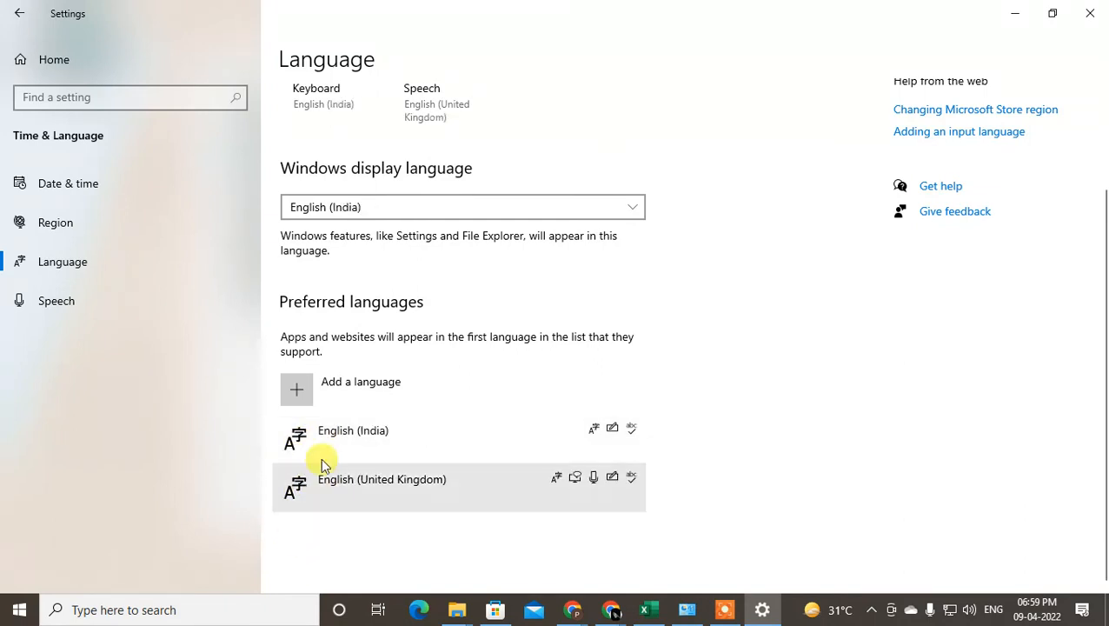
pyautogui.moveTo(826, 337)
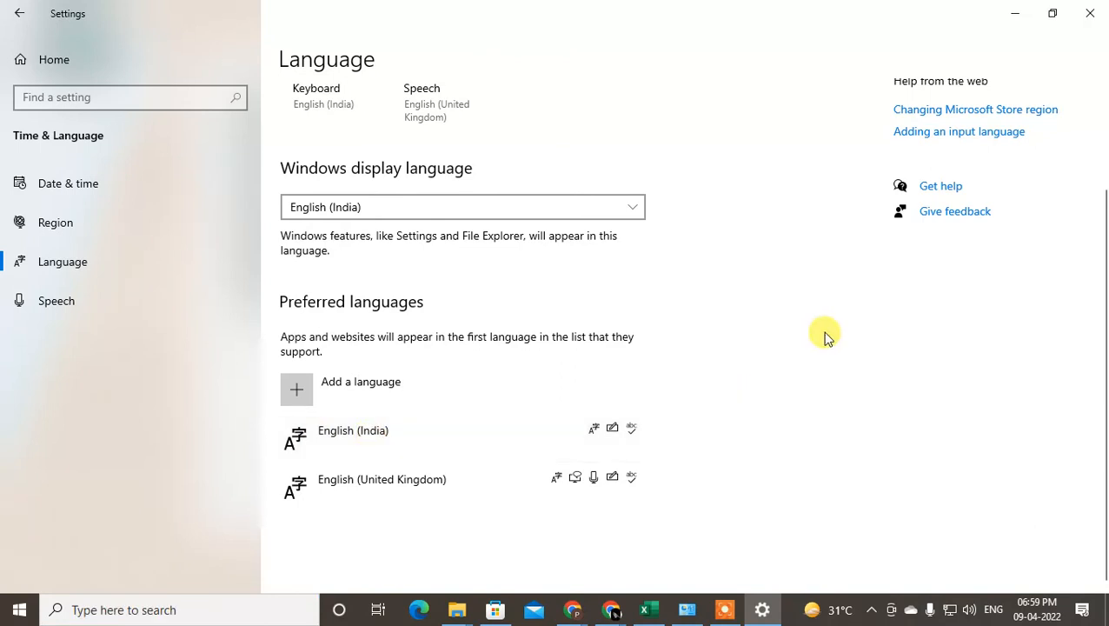
pyautogui.moveTo(811, 252)
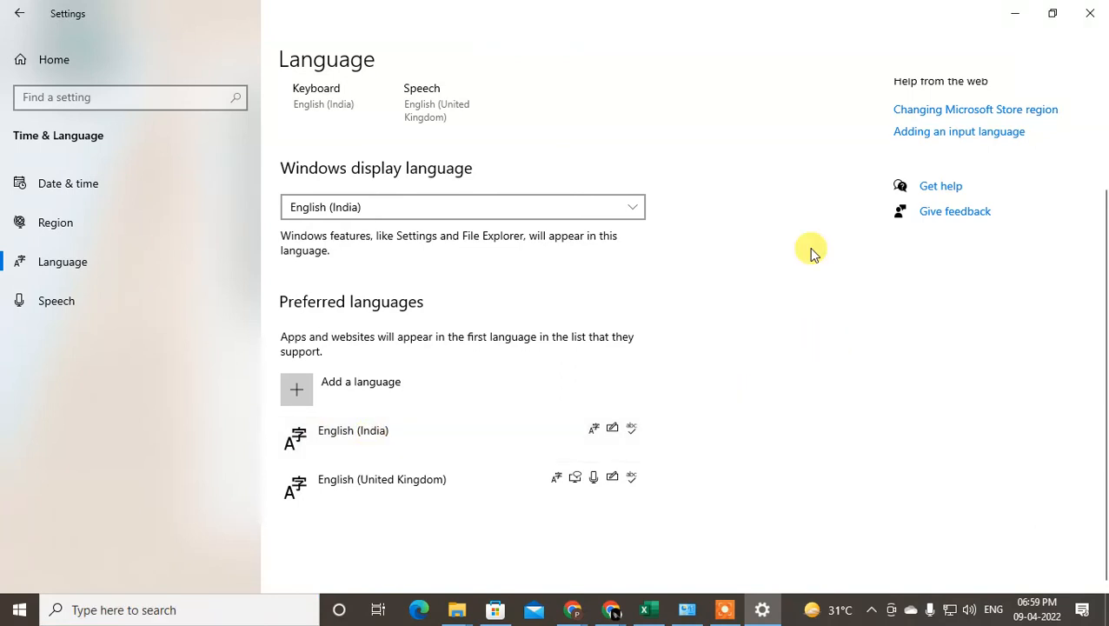
pyautogui.click(496, 609)
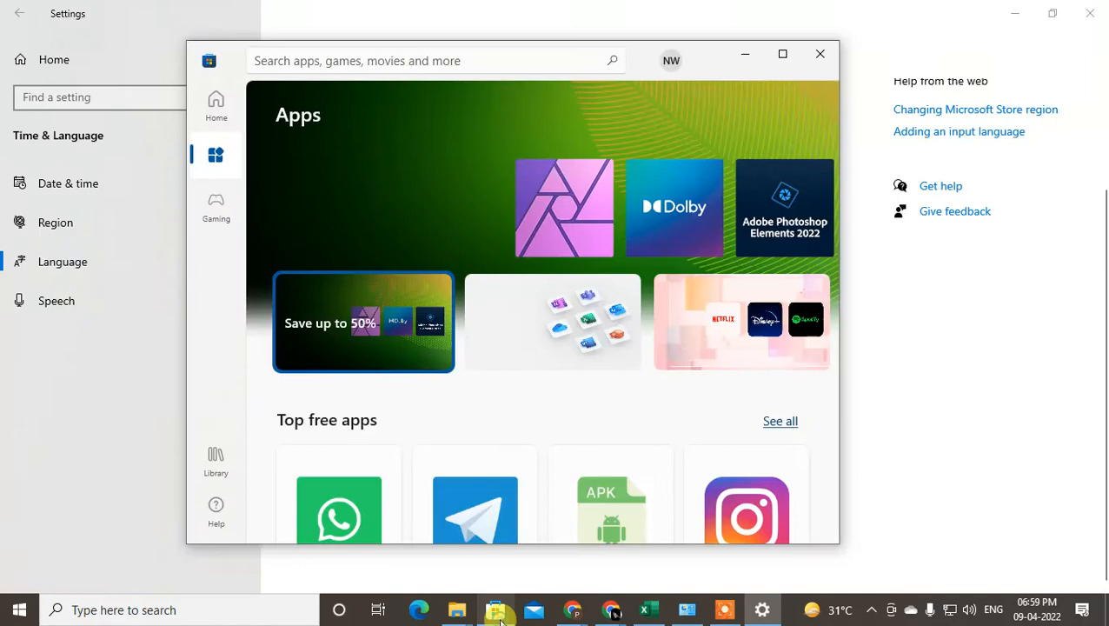